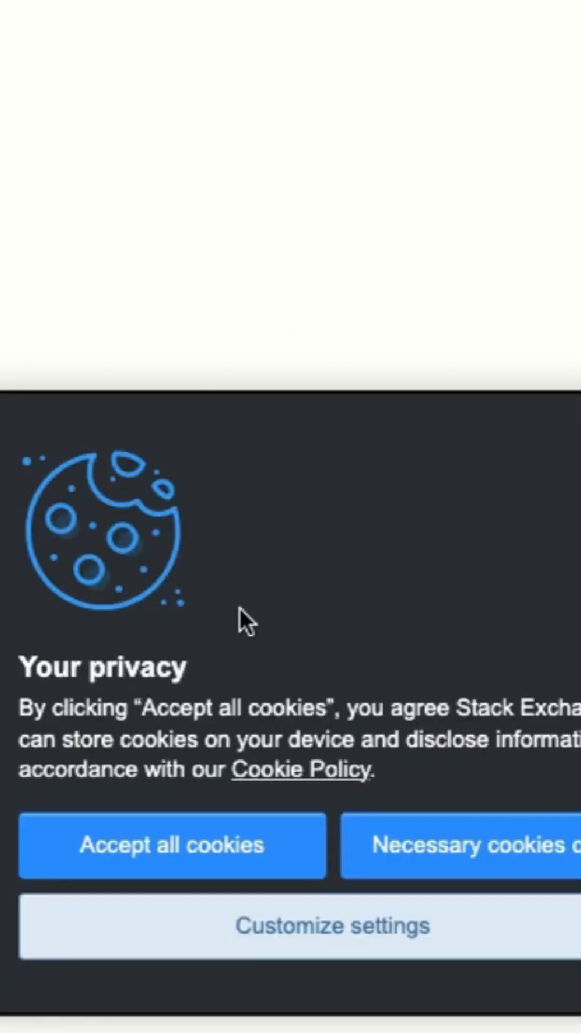
# Step: Dismiss the 'Your privacy' cookie banner on the Stack Exchange page
pyautogui.click(172, 846)
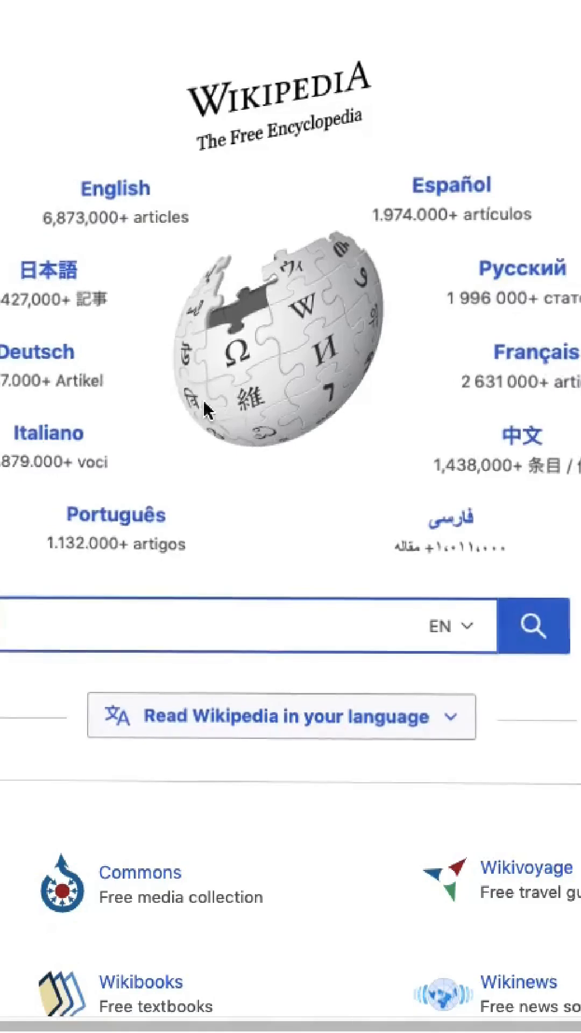
# Step: Scroll down the Wikipedia portal toward the English 'CSS' article
pyautogui.scroll(-3)
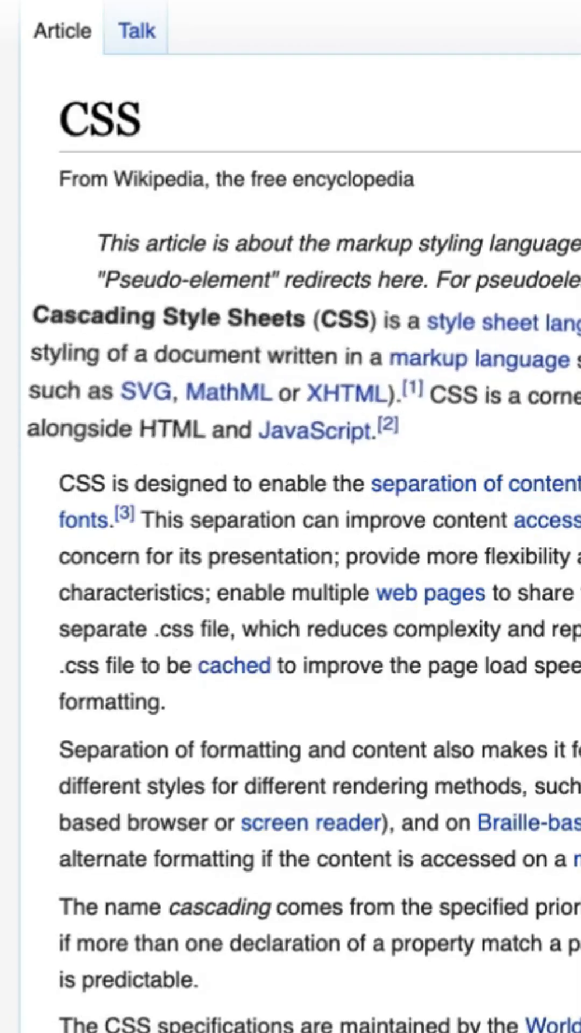
pyautogui.scroll(-3)
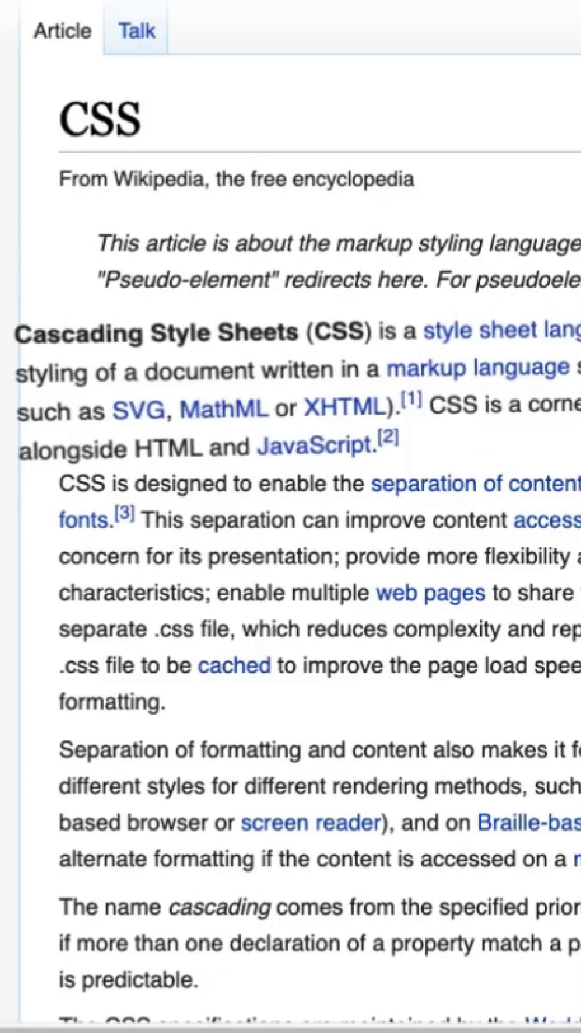
pyautogui.scroll(-3)
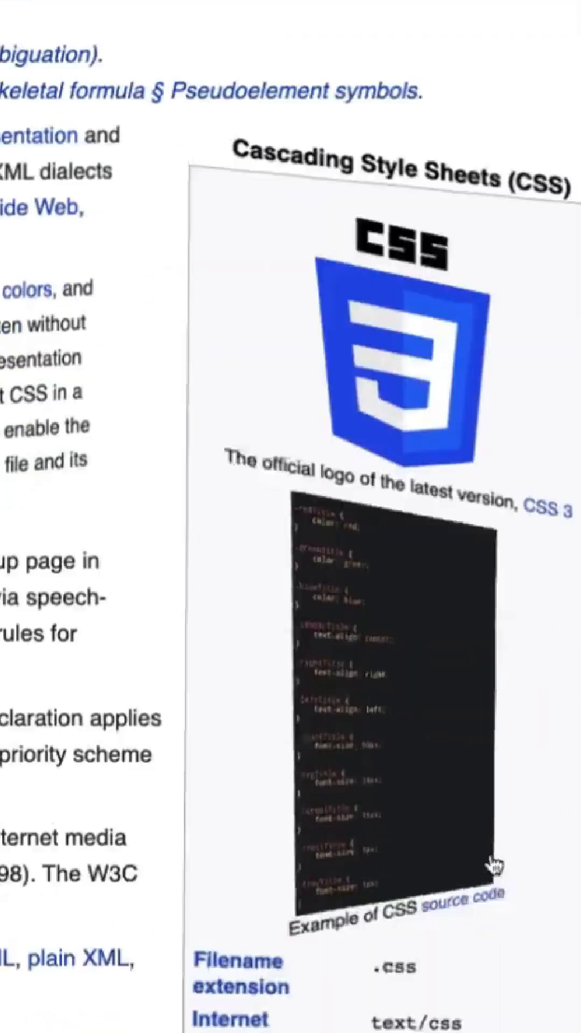
pyautogui.scroll(-3)
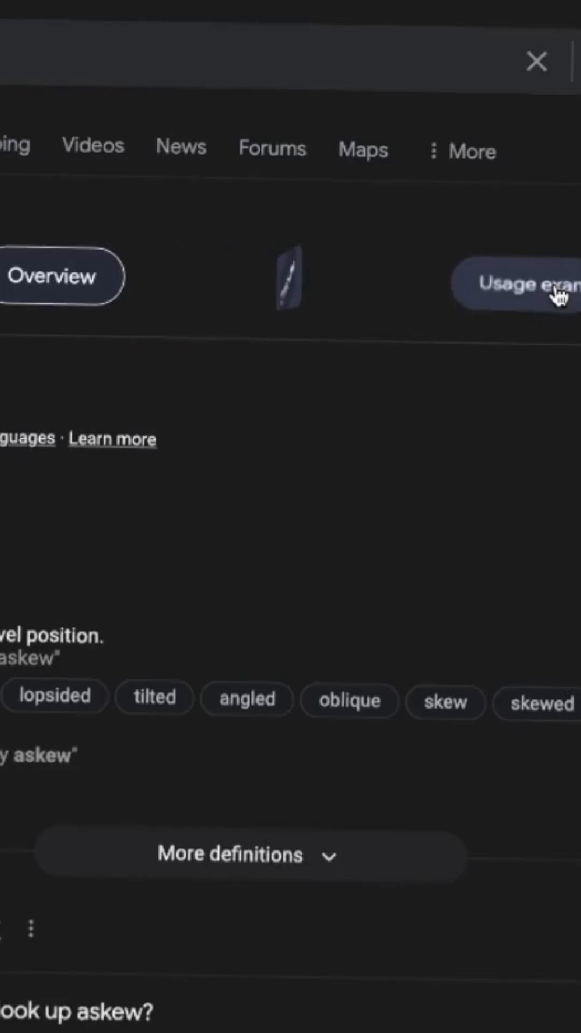
# Step: Scroll down the Google results for 'askew' to the Oxford Languages dictionary card
pyautogui.scroll(-3)
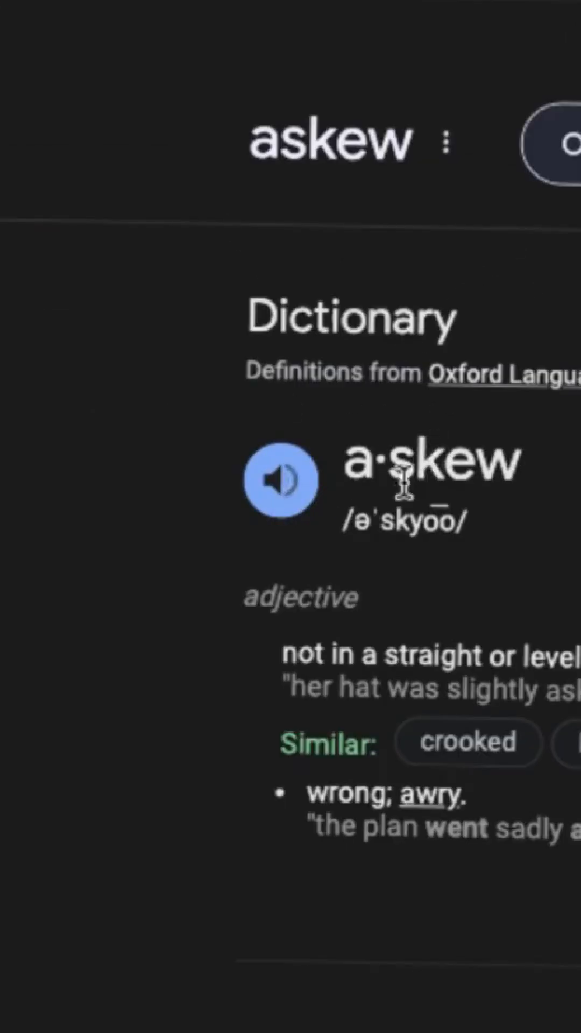